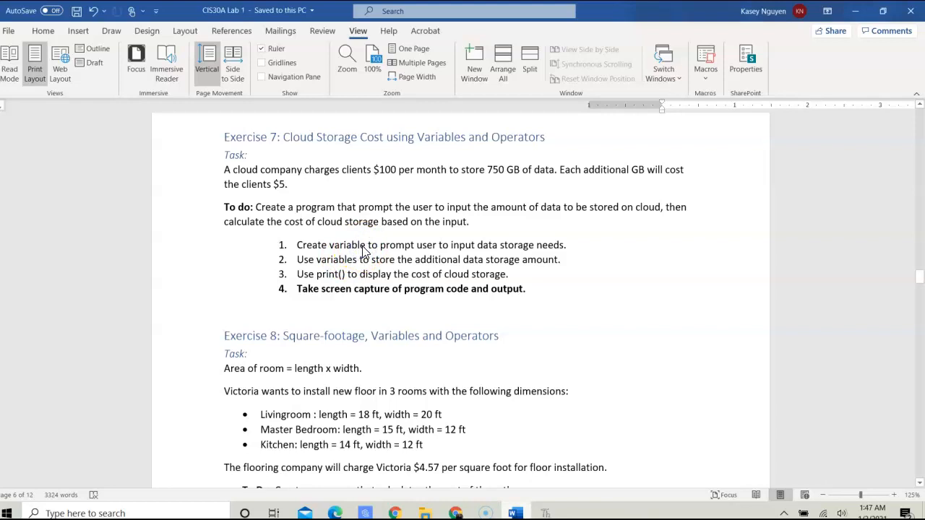
mouse_move(363, 251)
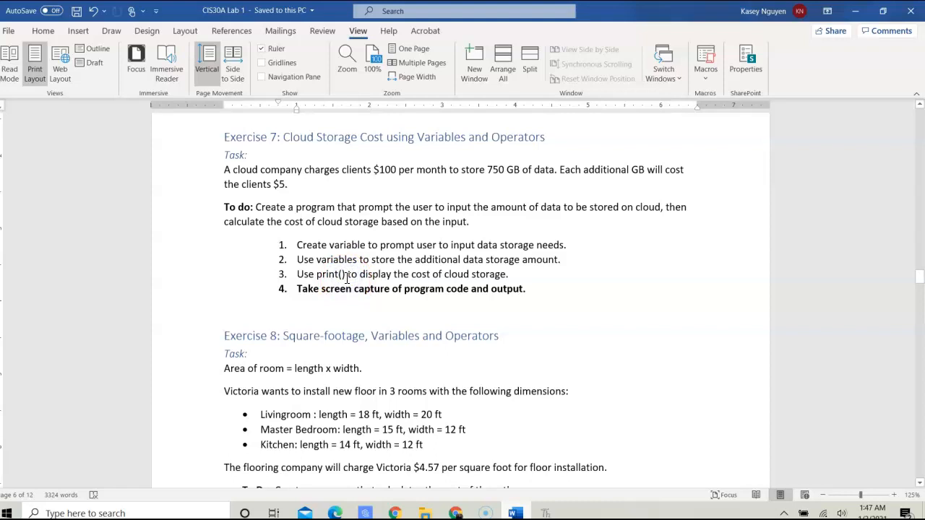
Review the Exercise 7 cloud storage task in Word, then switch to cloud.py in Thonny
click(354, 288)
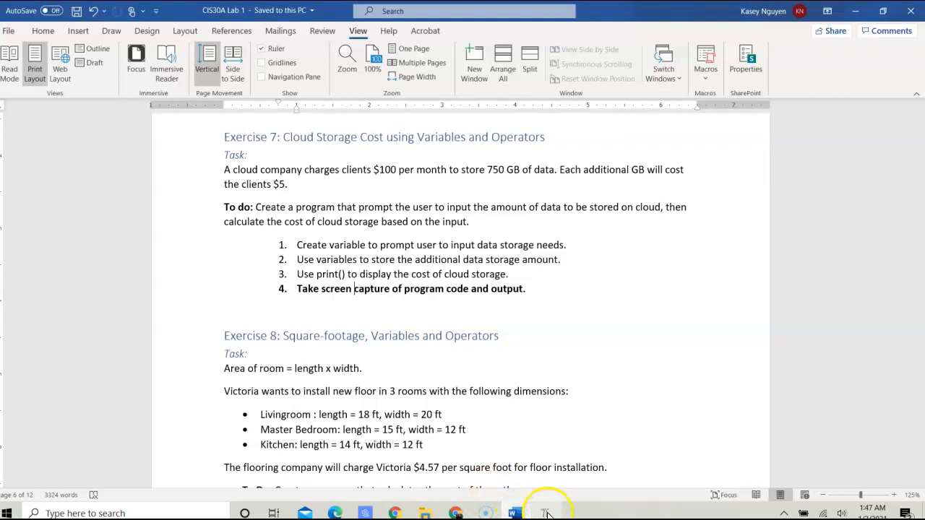
click(545, 513)
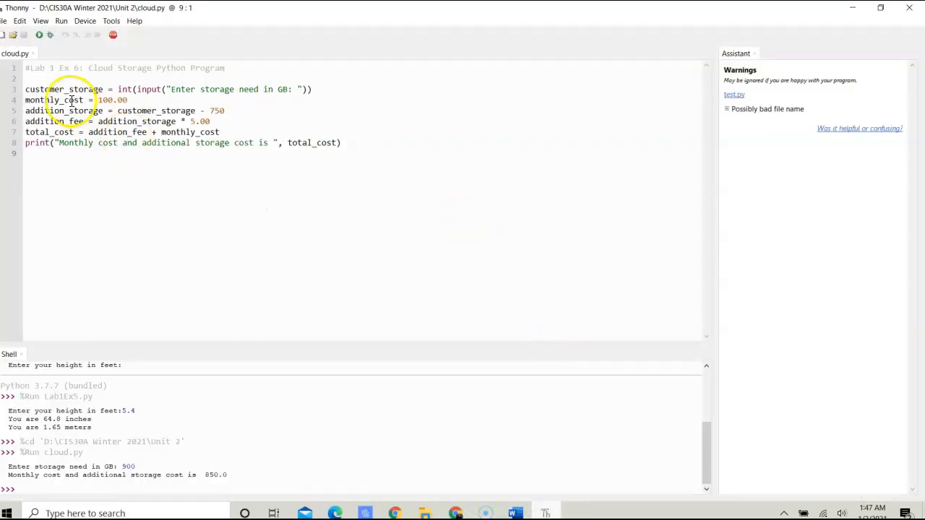
double_click(42, 89)
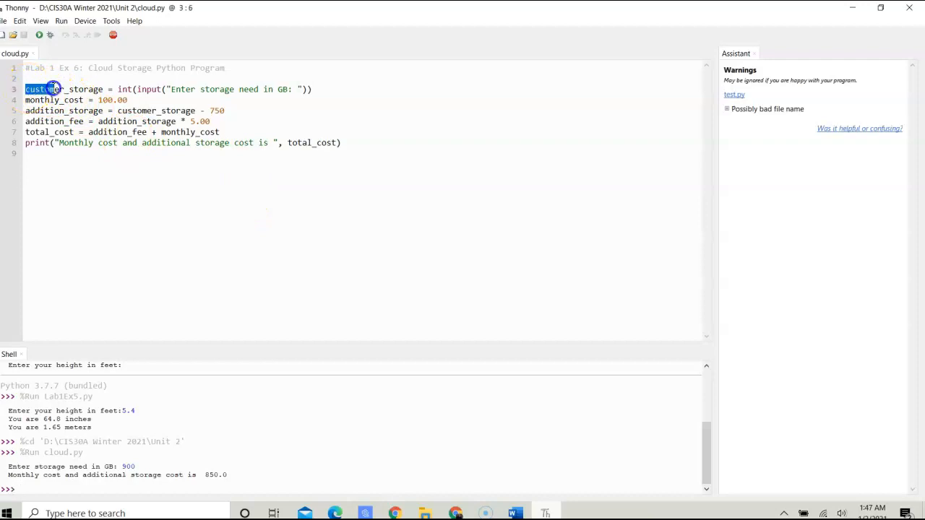
double_click(61, 88)
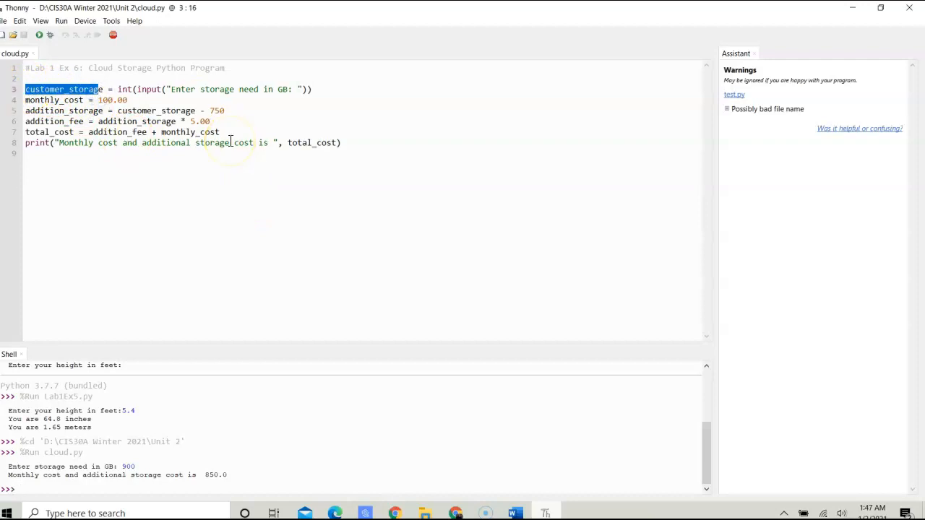
click(109, 89)
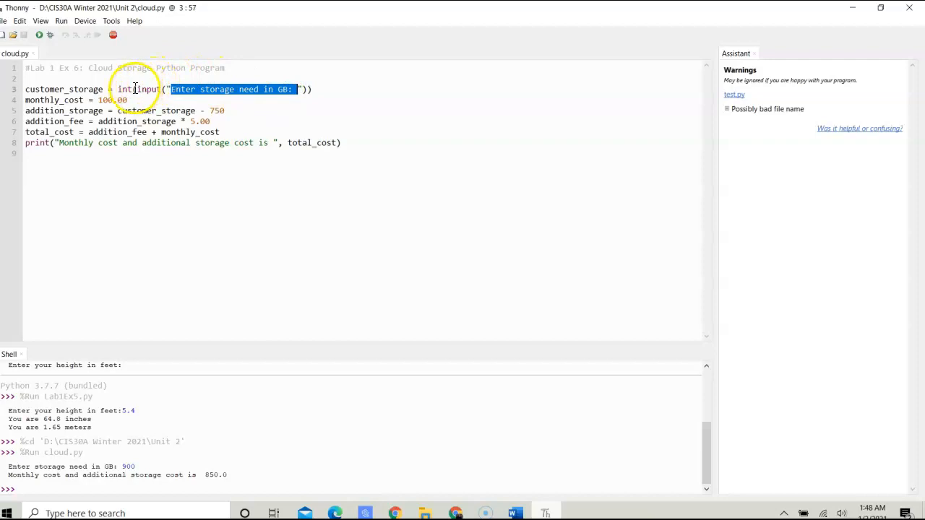
click(134, 89)
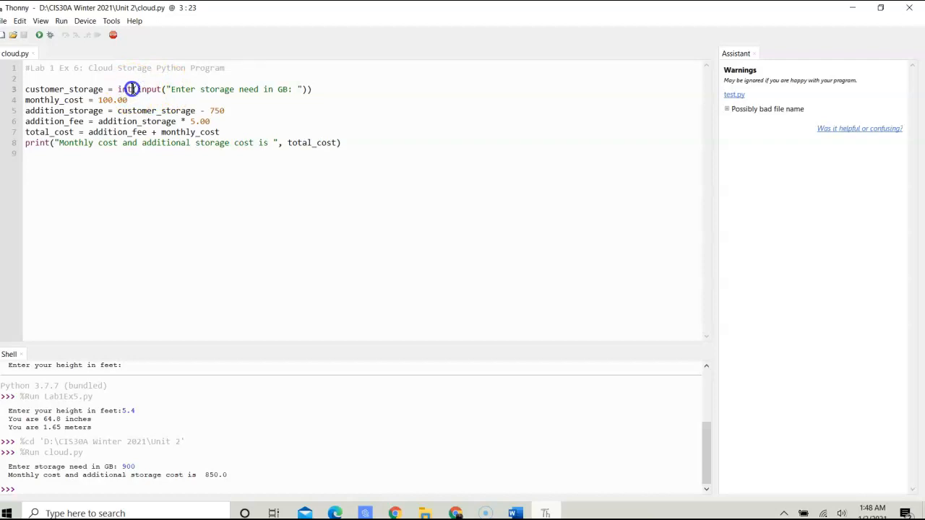
double_click(123, 88)
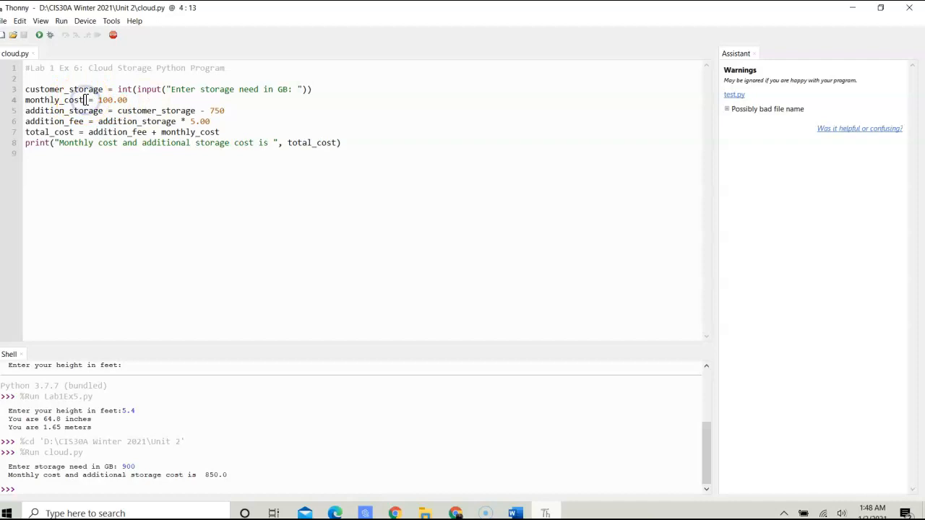
click(142, 100)
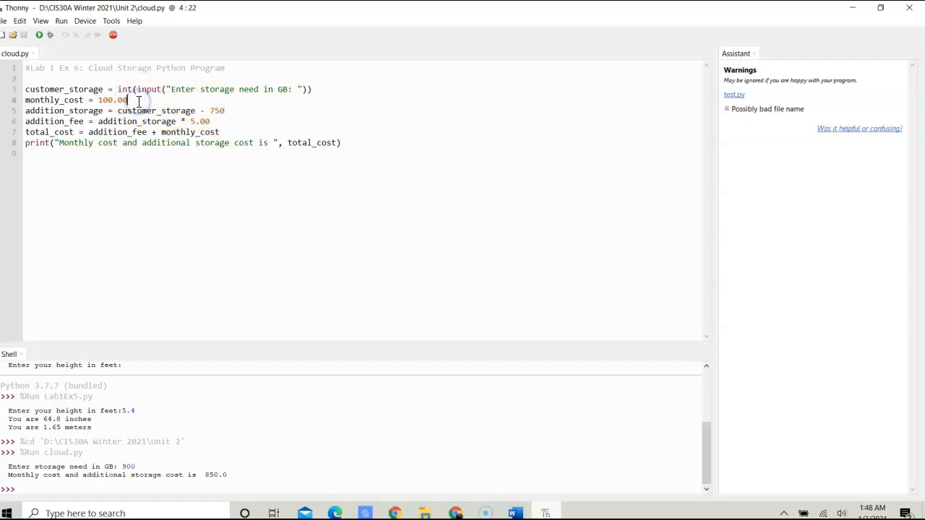
mouse_move(136, 100)
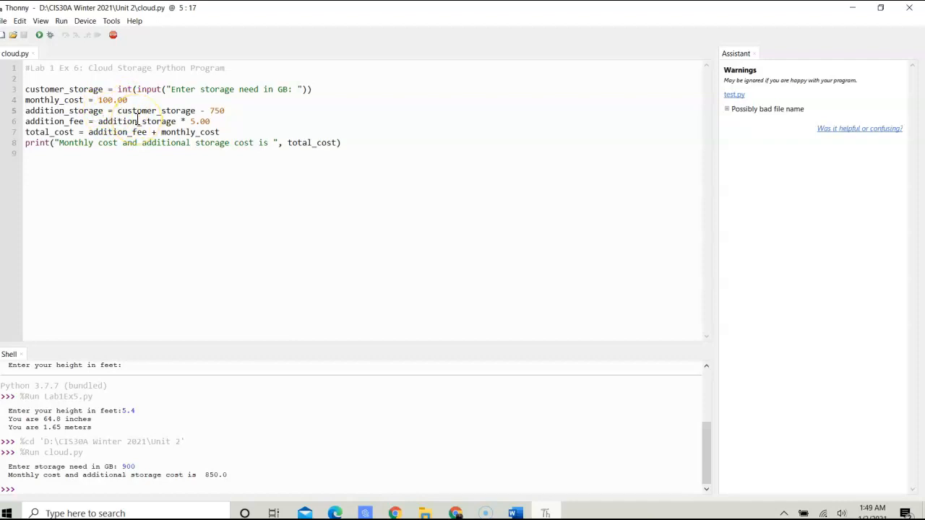
click(92, 121)
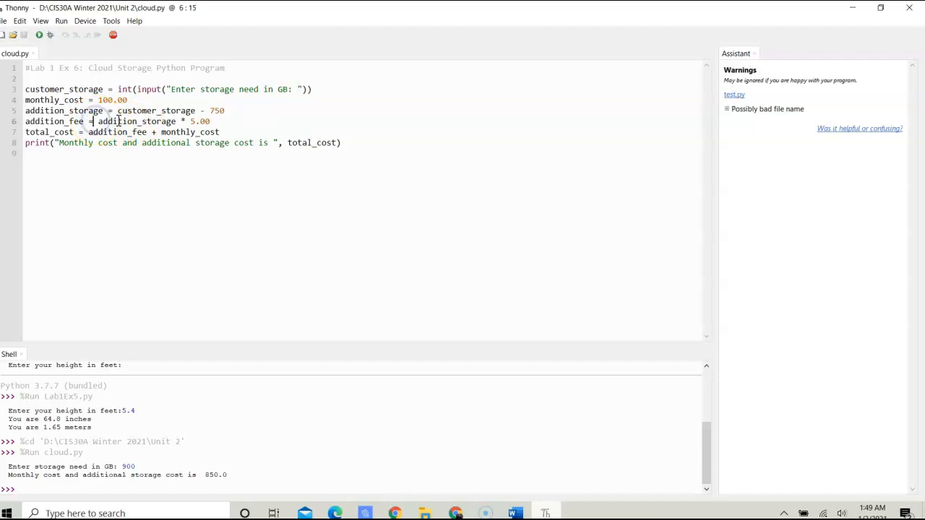
drag(93, 121, 217, 121)
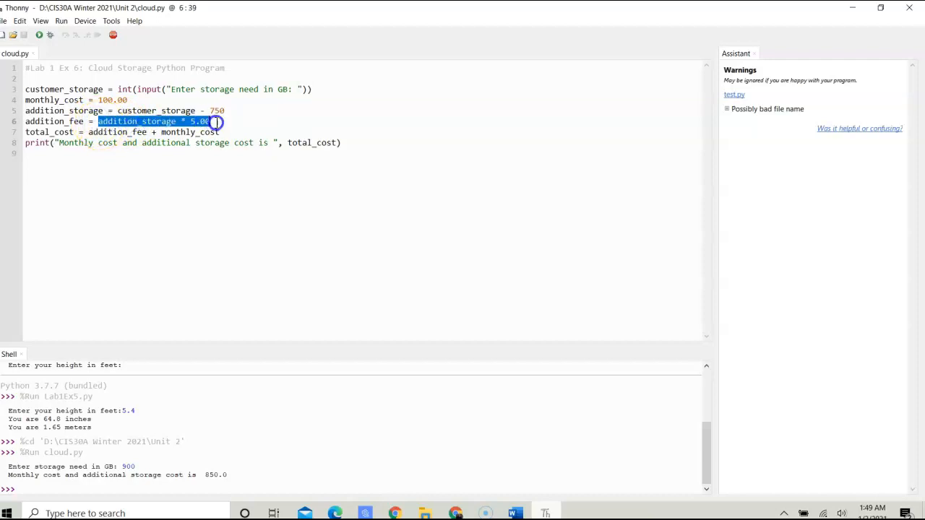
click(212, 121)
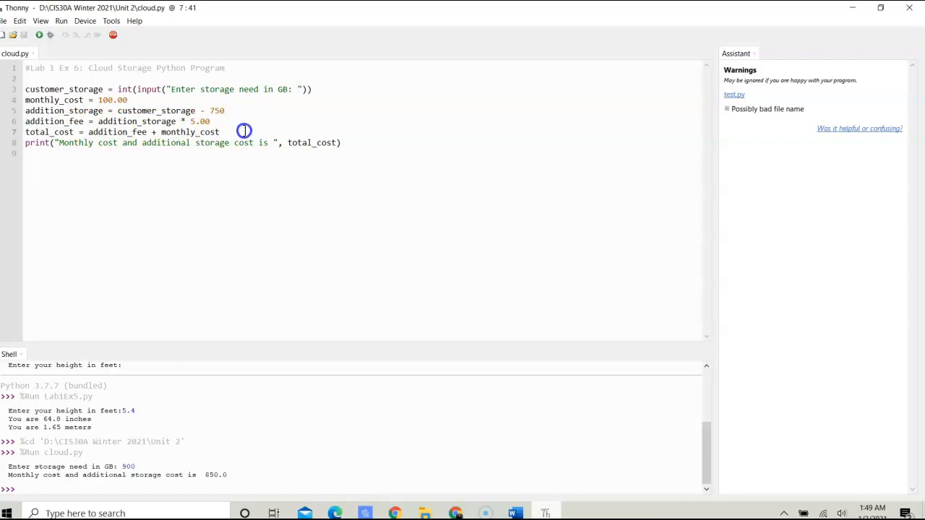
double_click(190, 133)
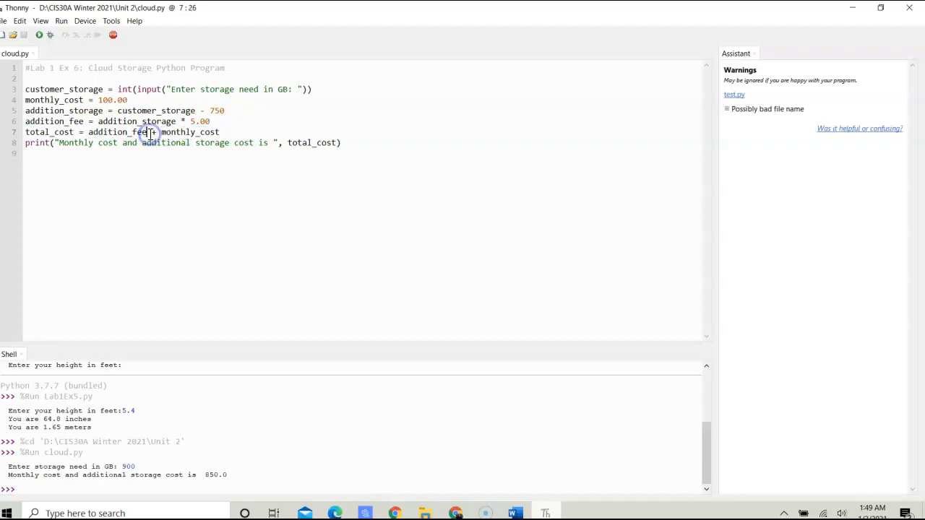
double_click(116, 132)
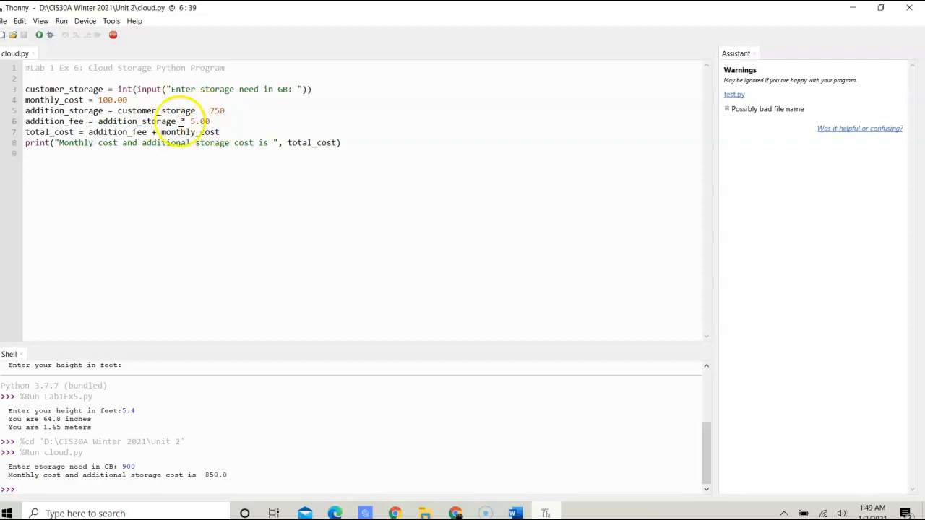
click(115, 153)
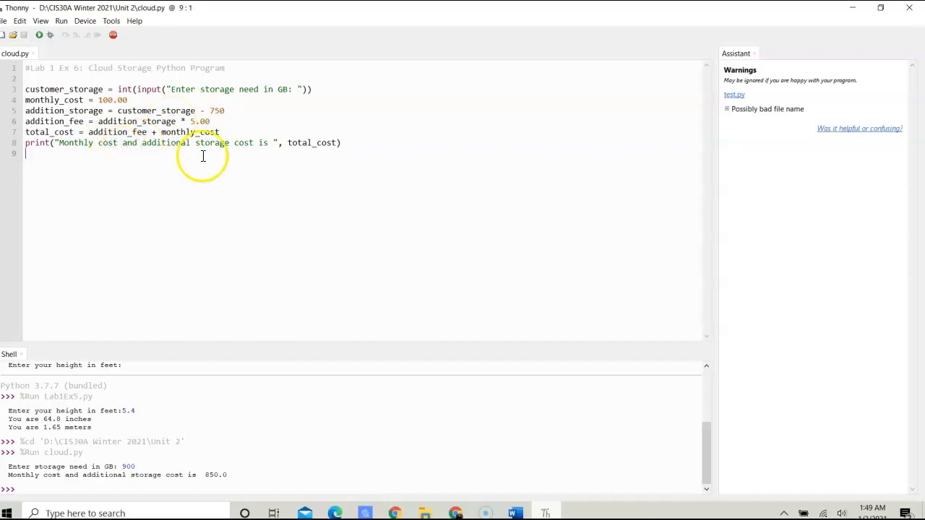
click(340, 142)
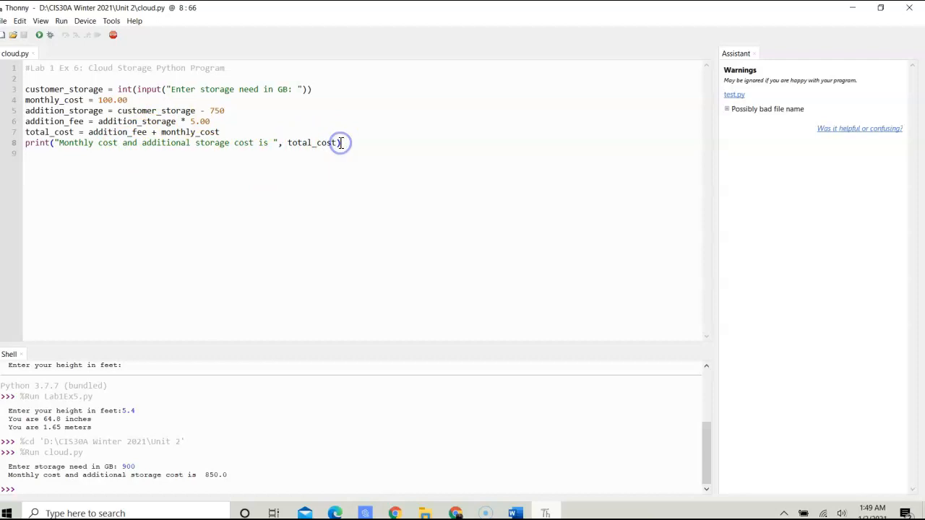
mouse_move(39, 35)
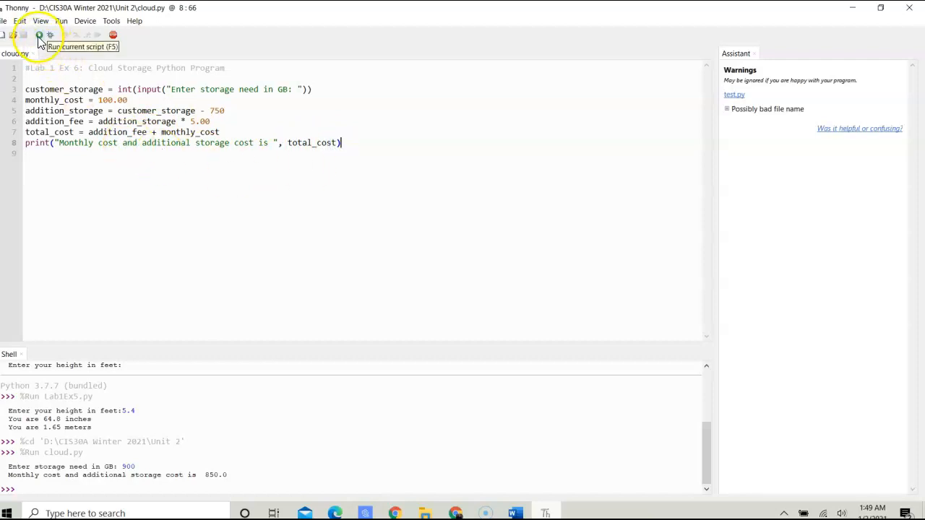
Run cloud.py, enter 900 GB at the prompt, and select the 850.0 cost output
click(39, 35)
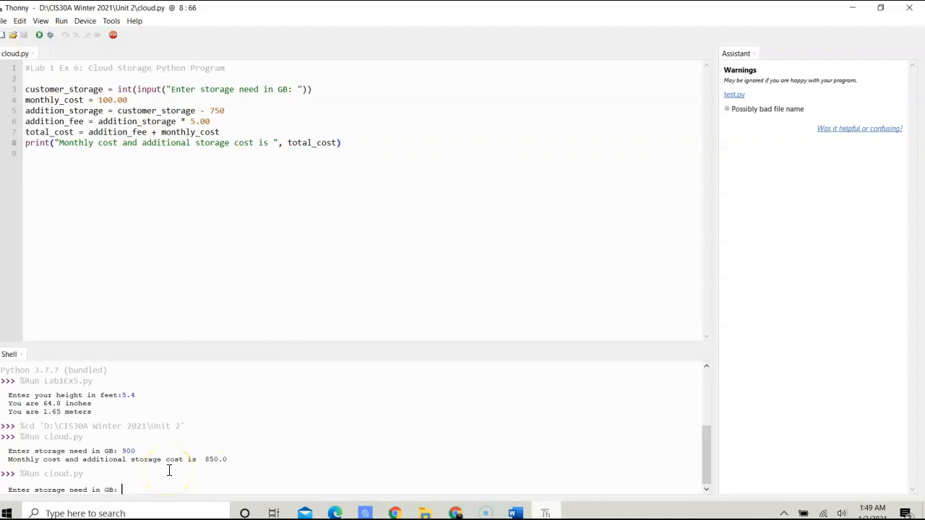
text(900)
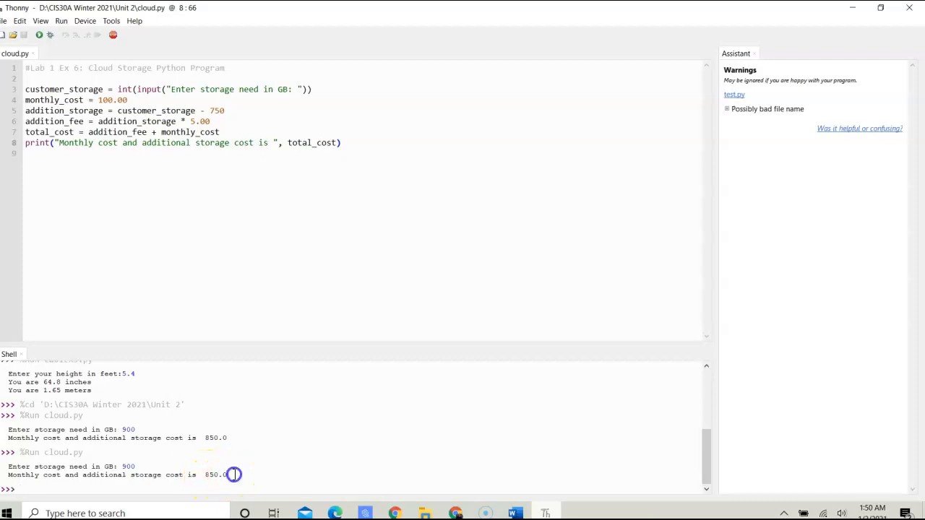
double_click(215, 475)
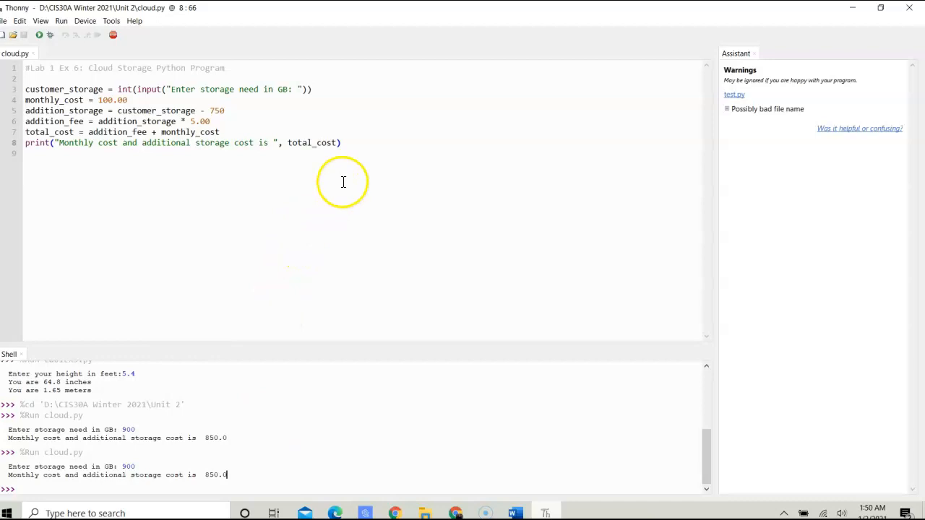
click(138, 99)
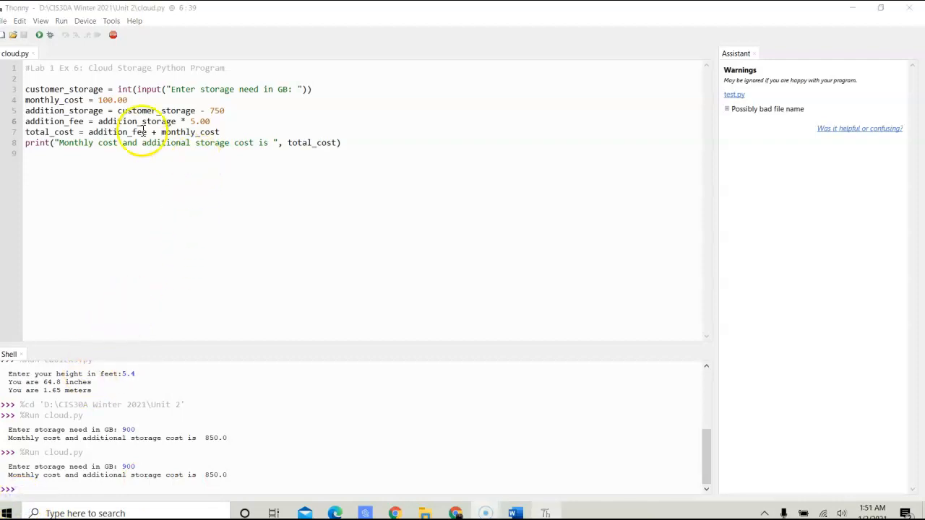
click(106, 89)
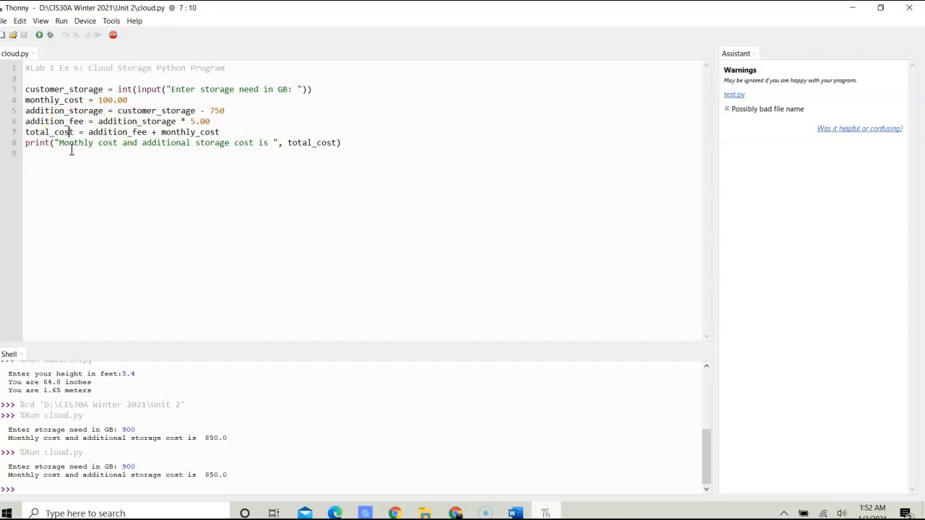
click(25, 153)
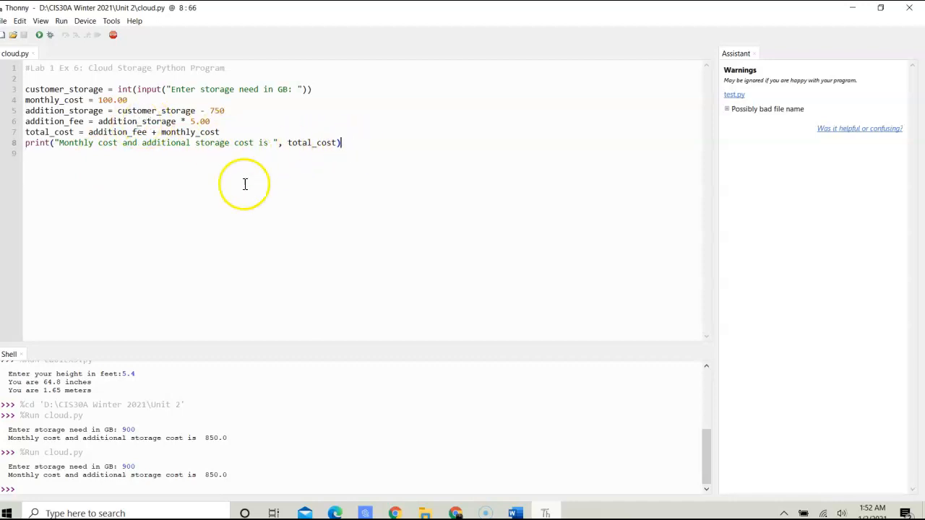
mouse_move(289, 143)
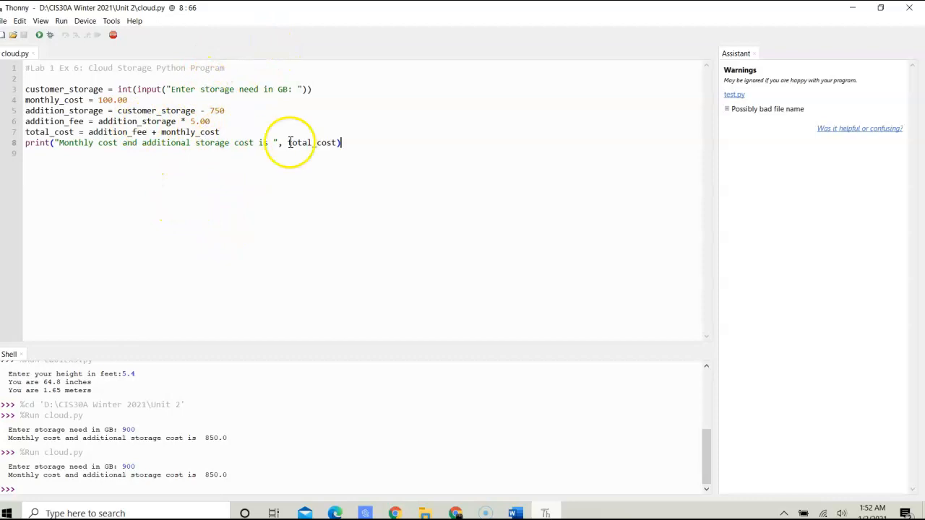
mouse_move(303, 198)
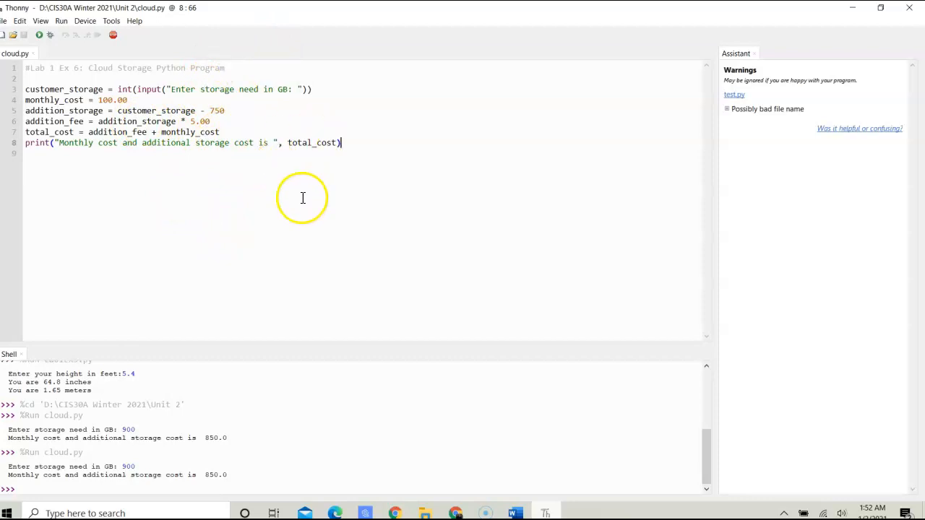